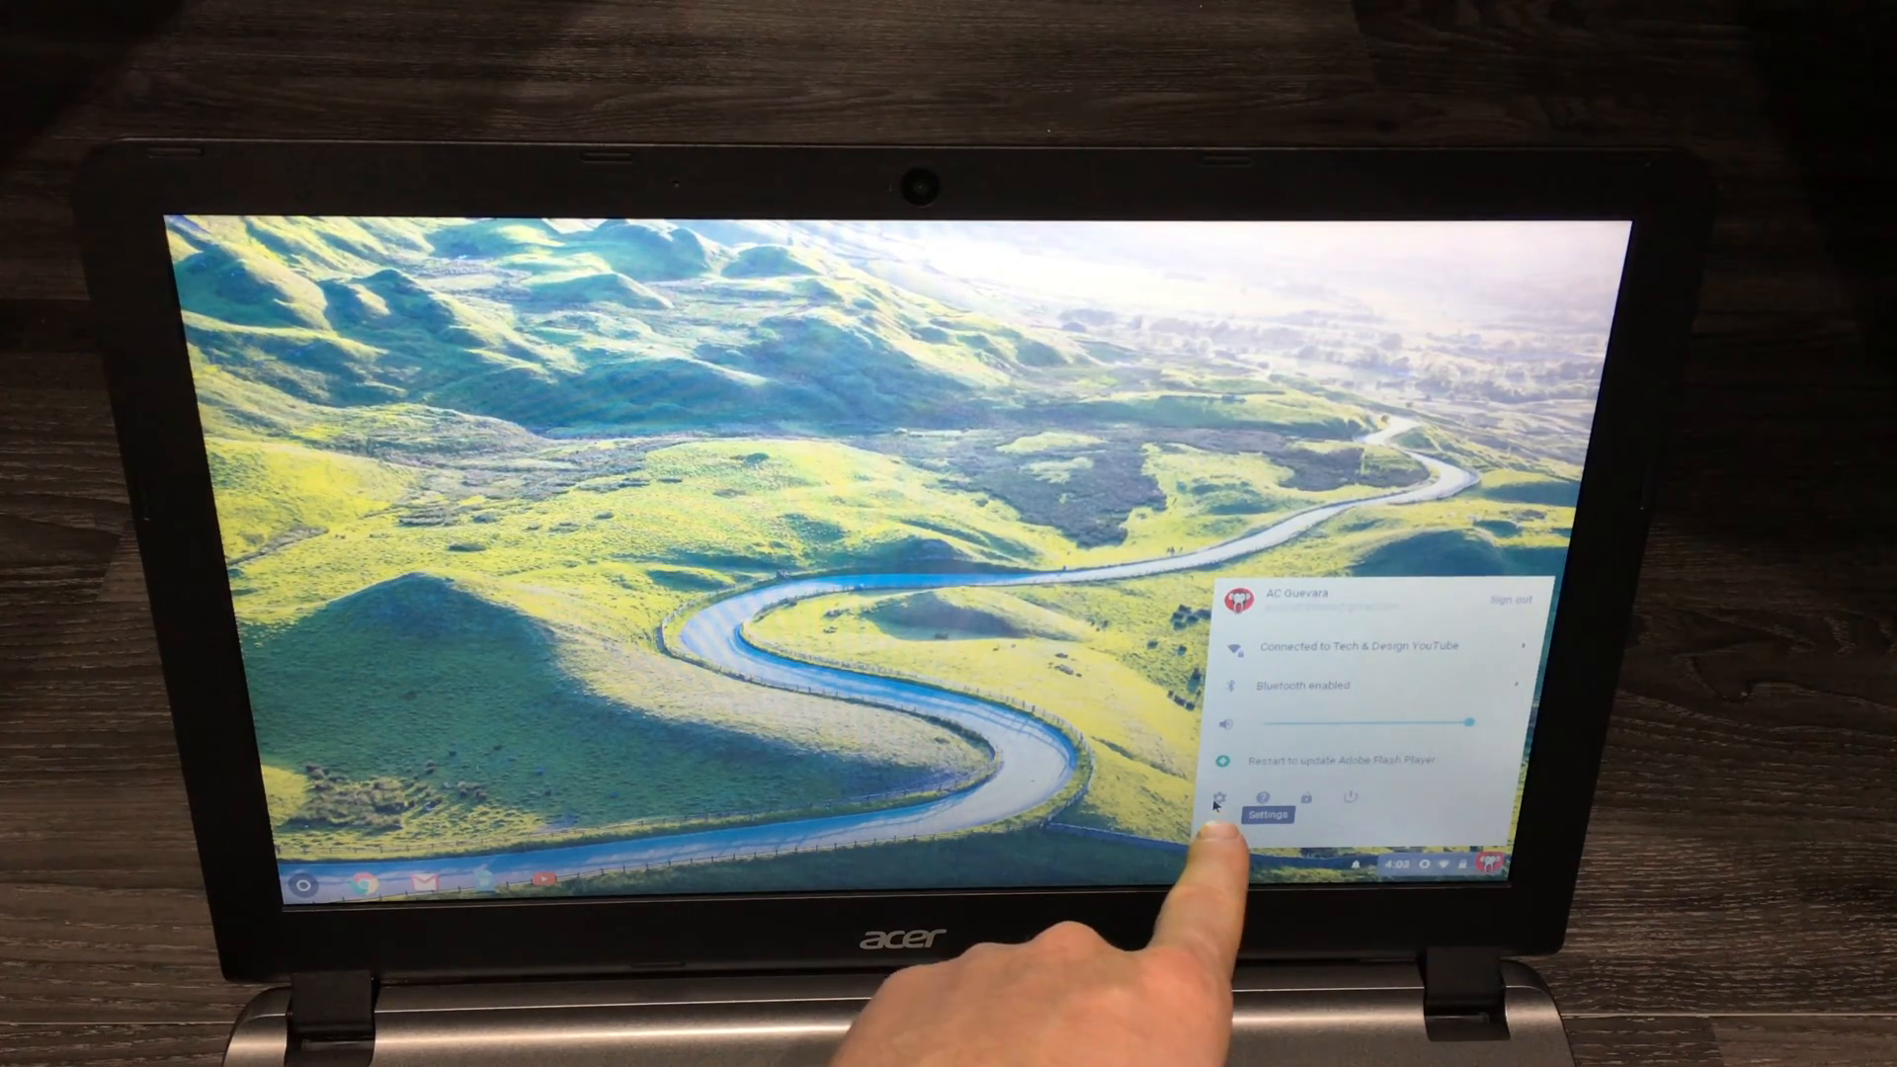
- Launch the Settings app from the gear icon in the system tray
click(1267, 815)
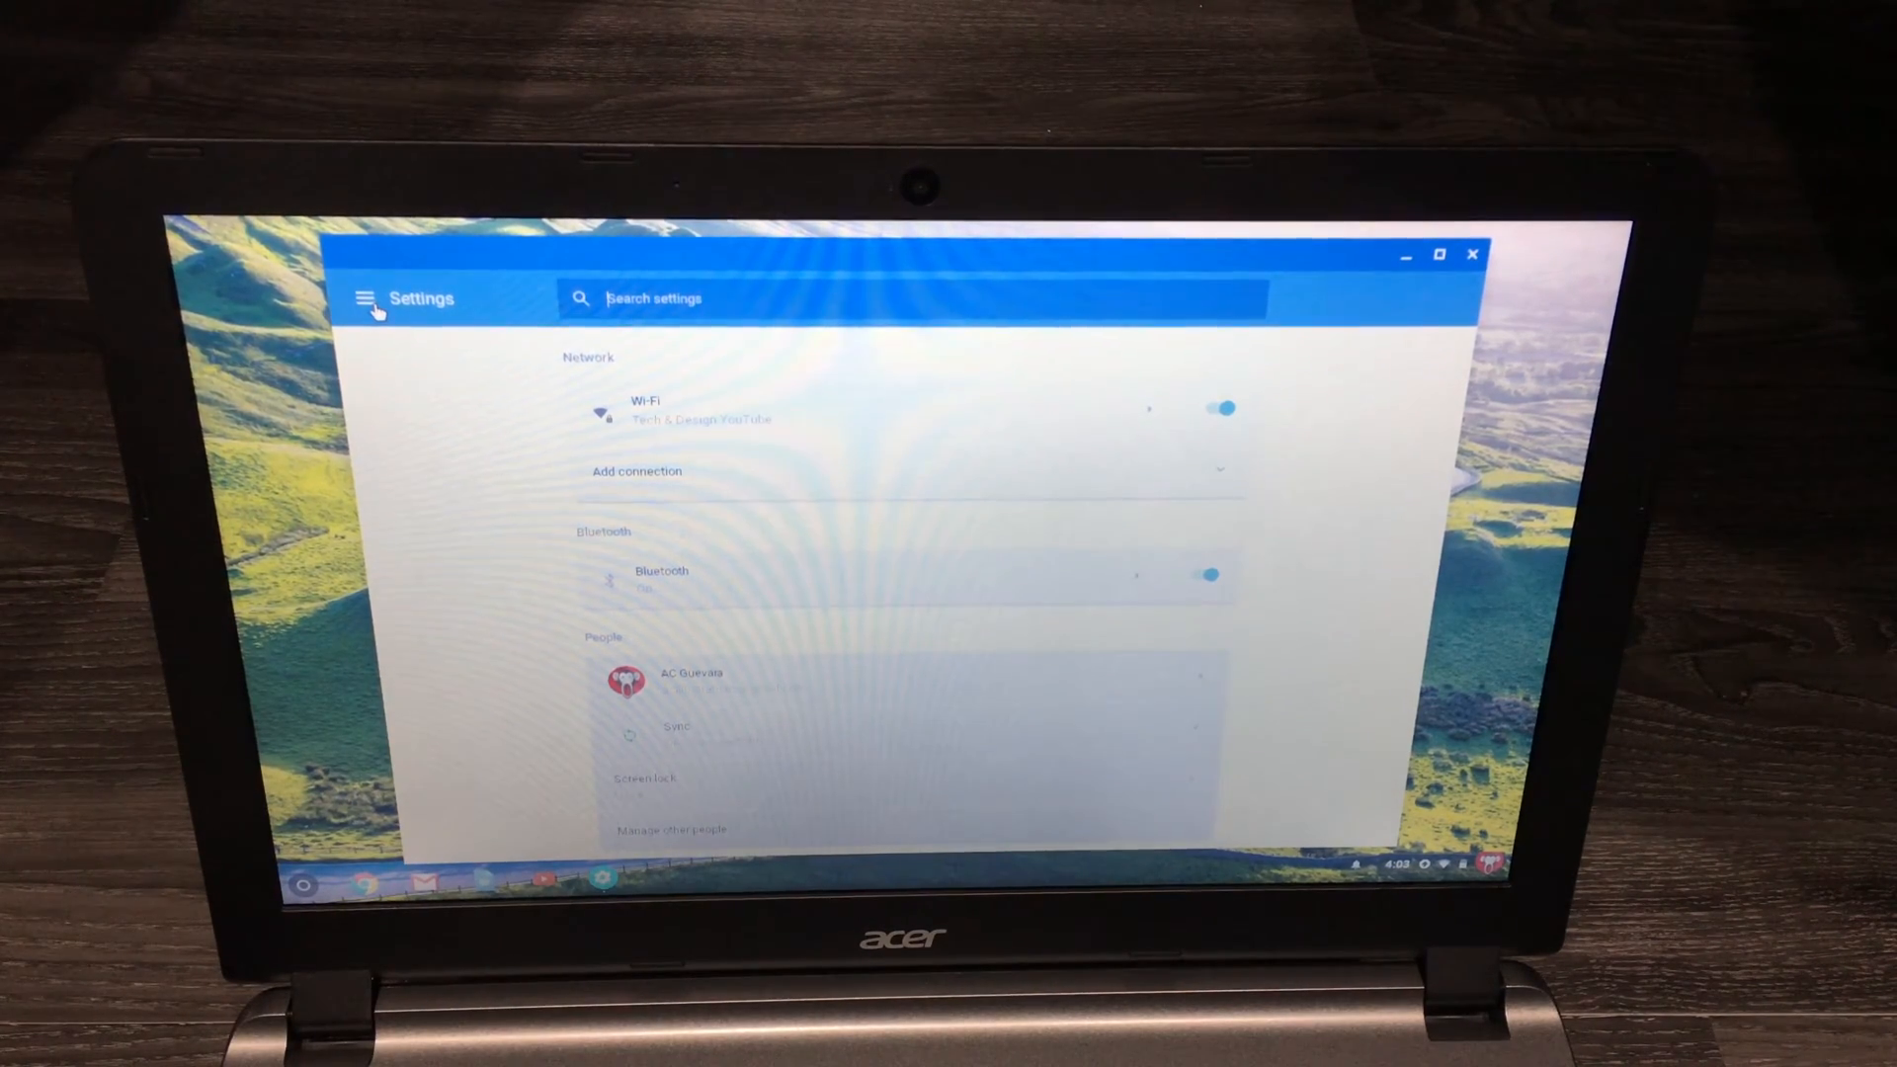
- Go to Device > Power, showing battery status, idle sleep and sleep-on-lid-close
click(366, 297)
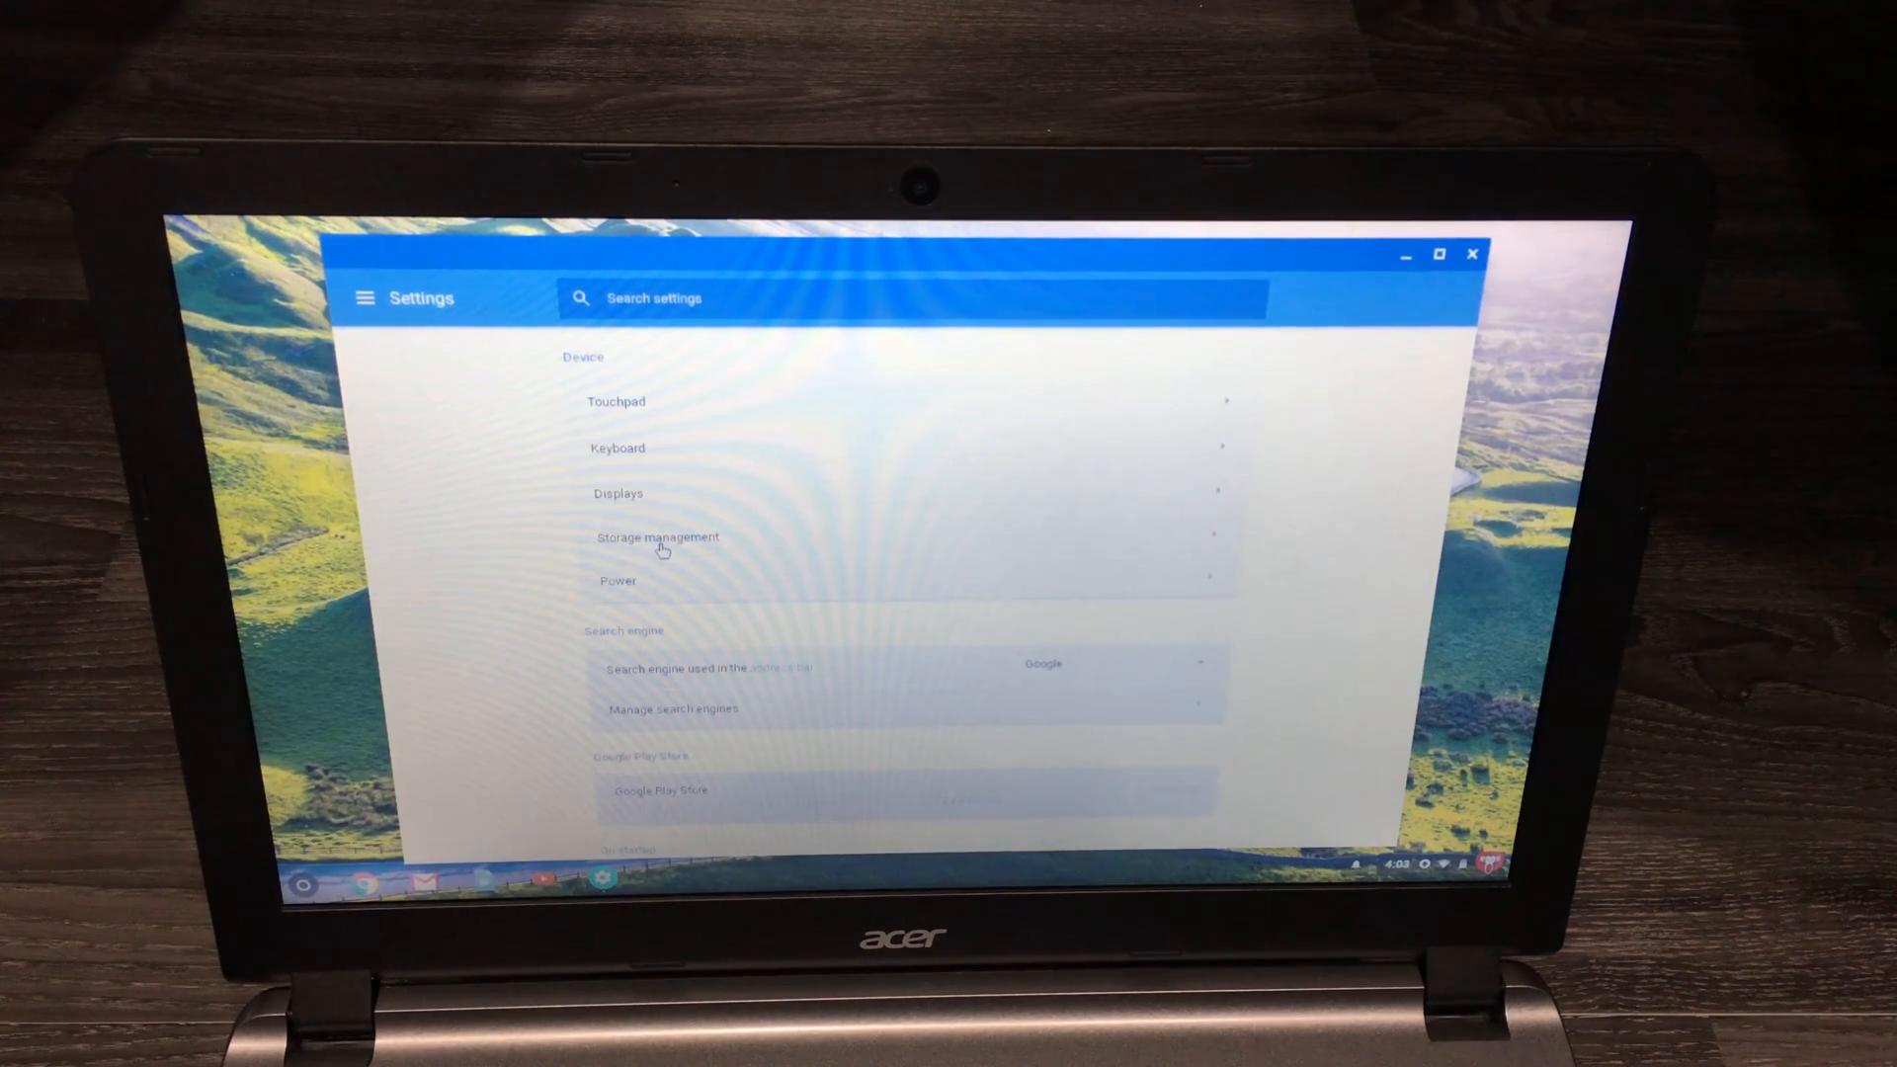
click(617, 581)
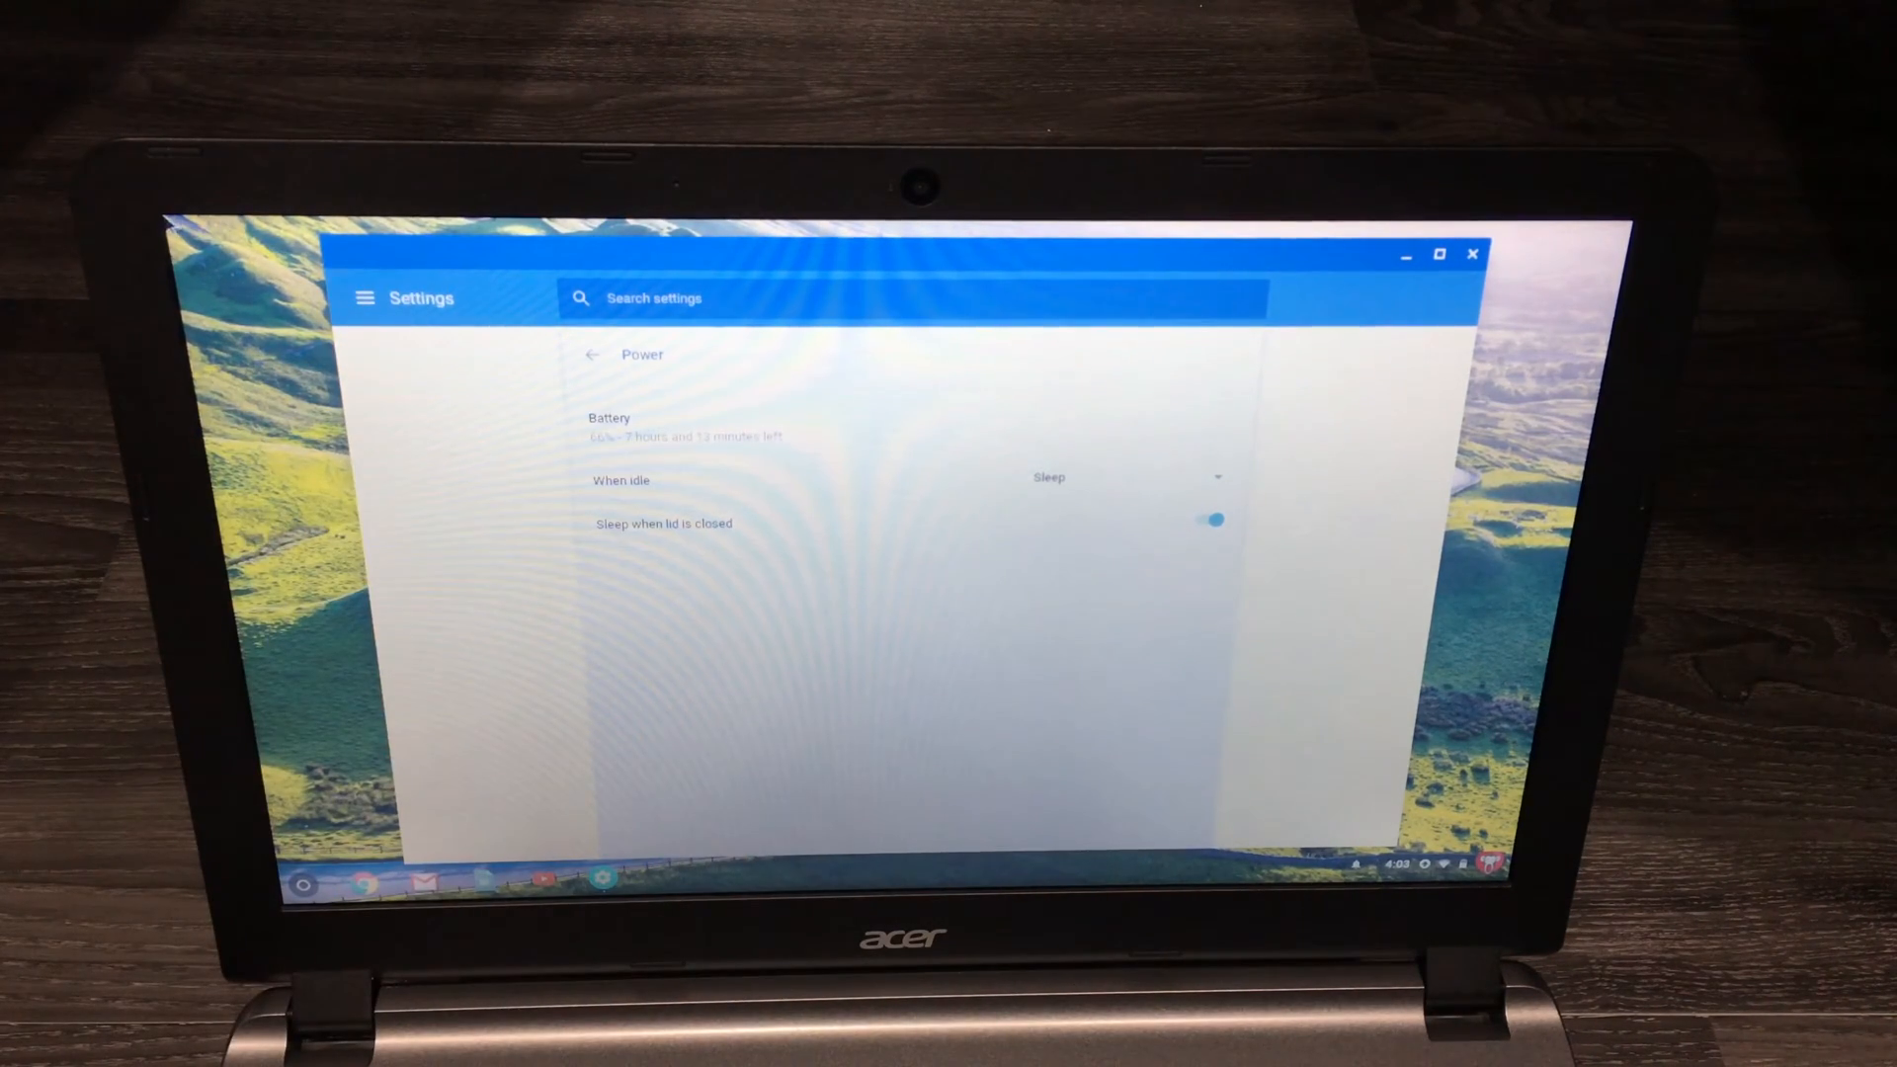
mouse_move(365, 297)
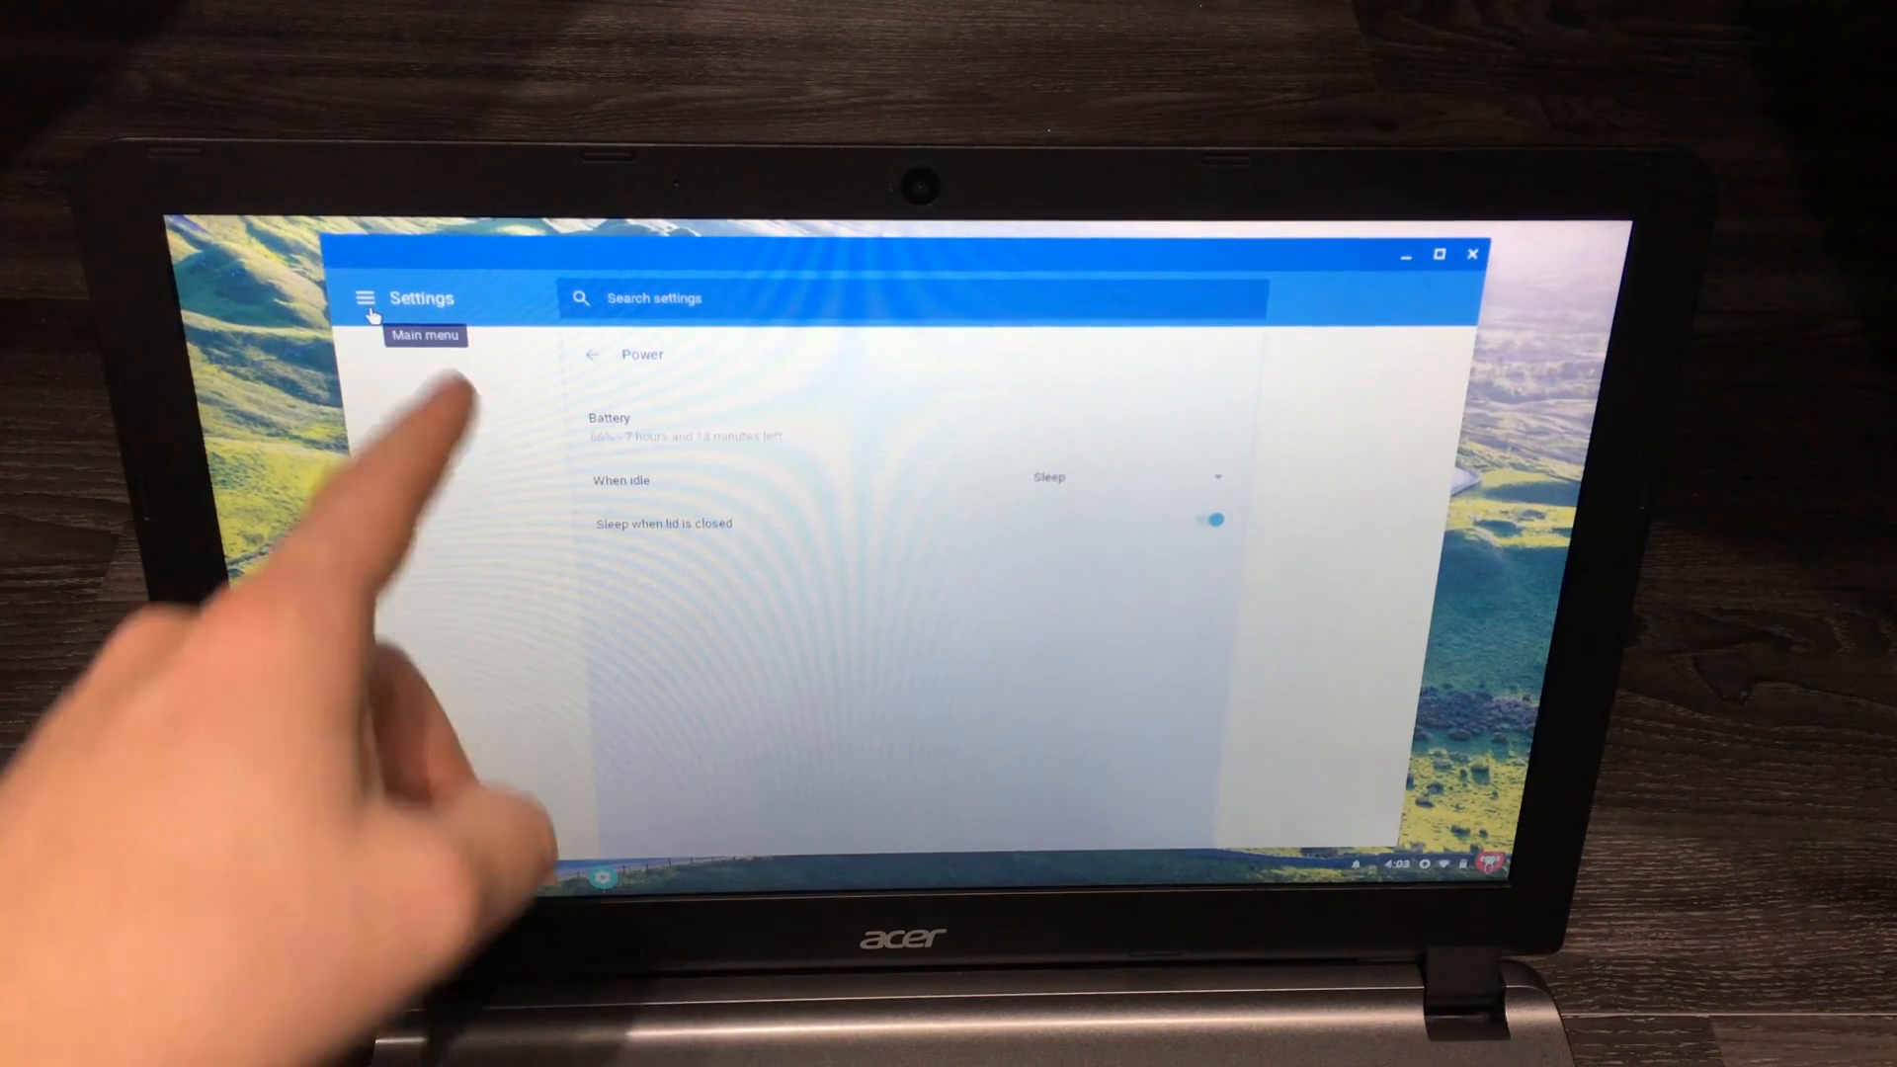
- Show the Settings navigation menu listing Network, Device and Advanced
click(365, 298)
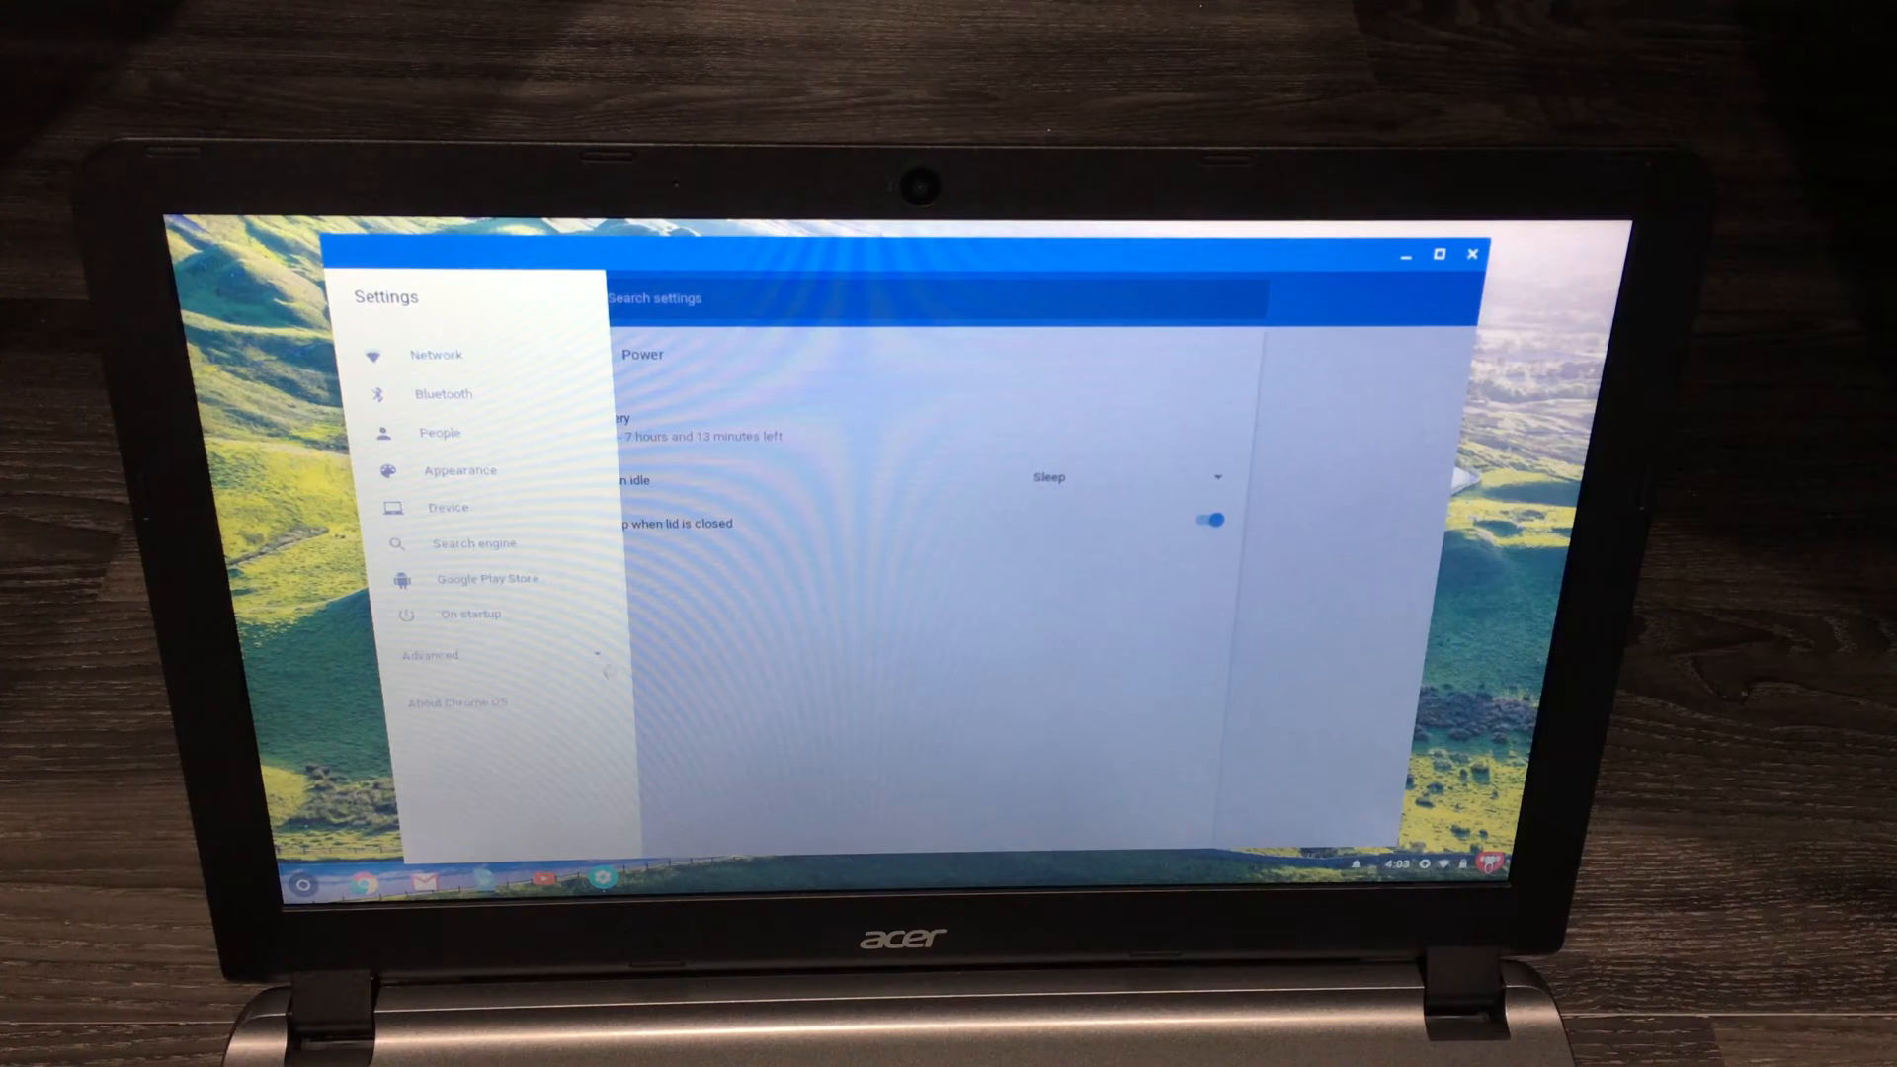
- Expand Advanced in the side menu and scroll through Date and time, Privacy, Languages
click(430, 654)
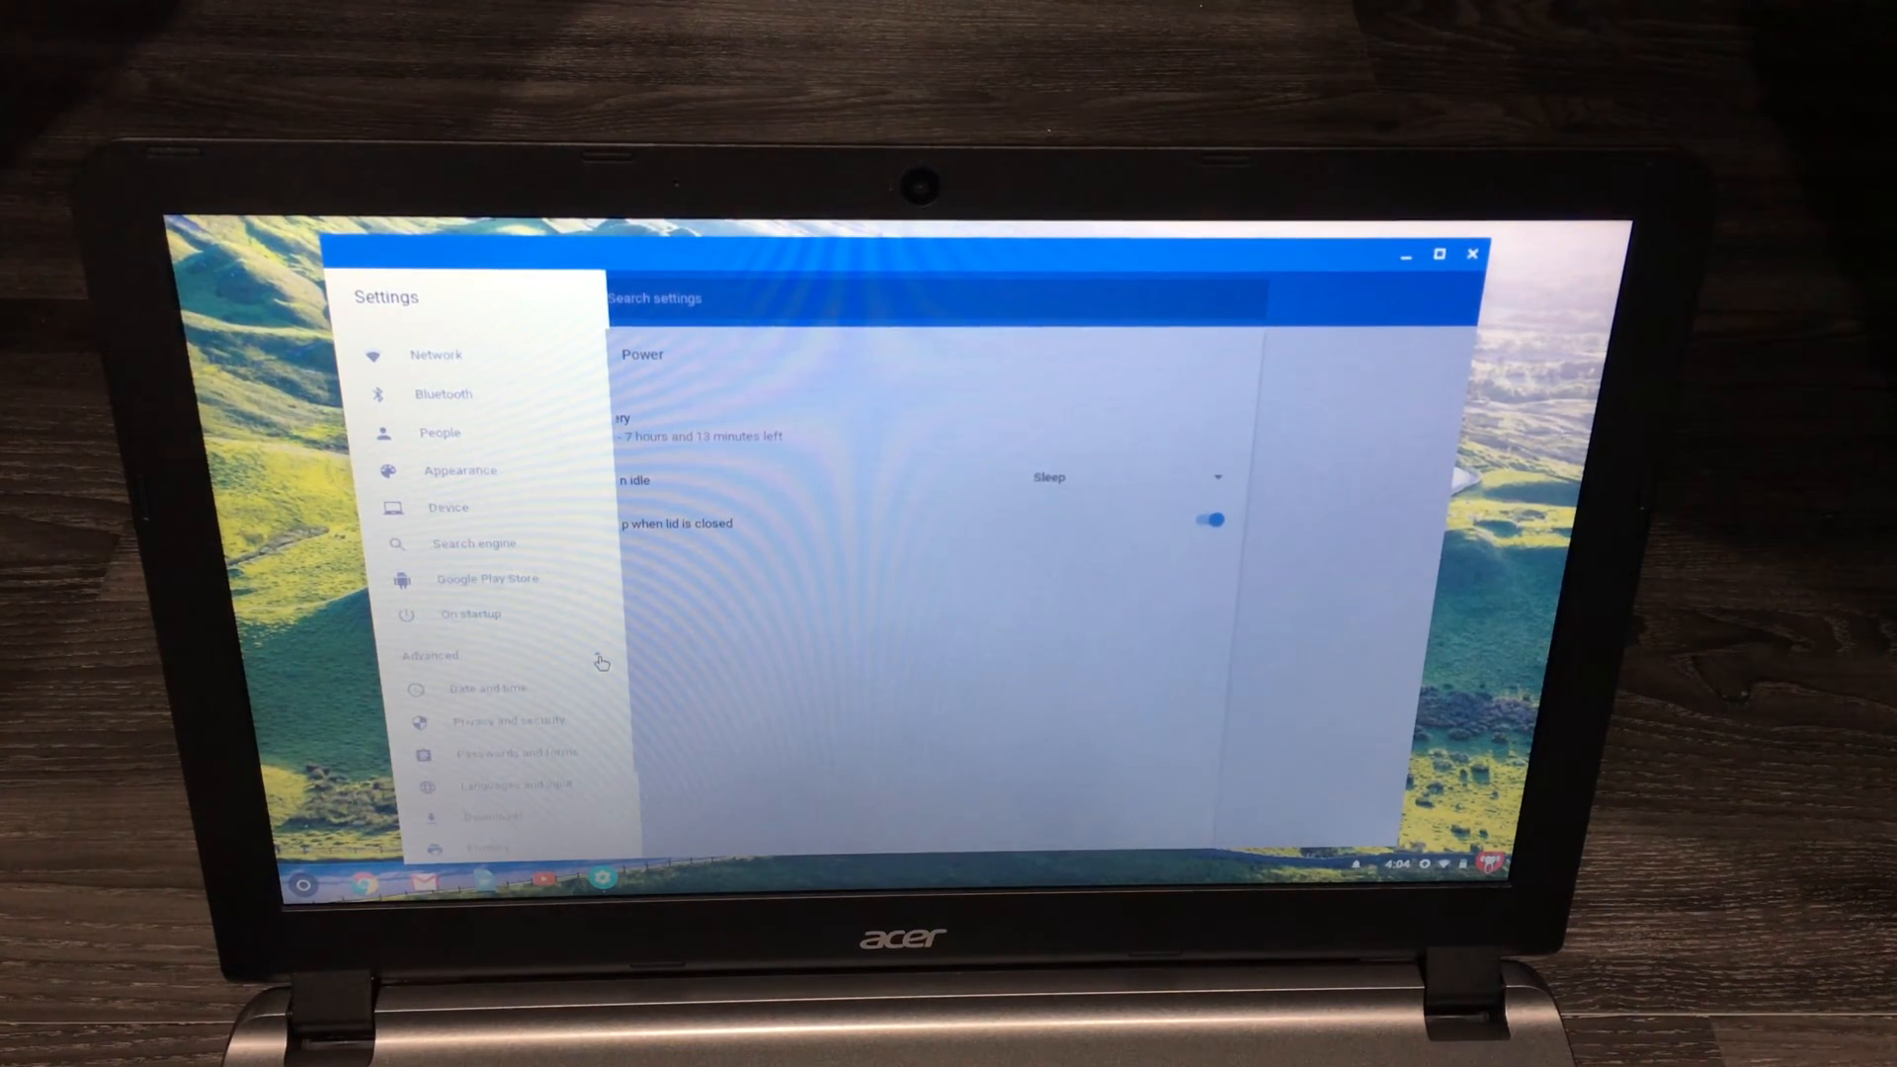
scroll(down, 3)
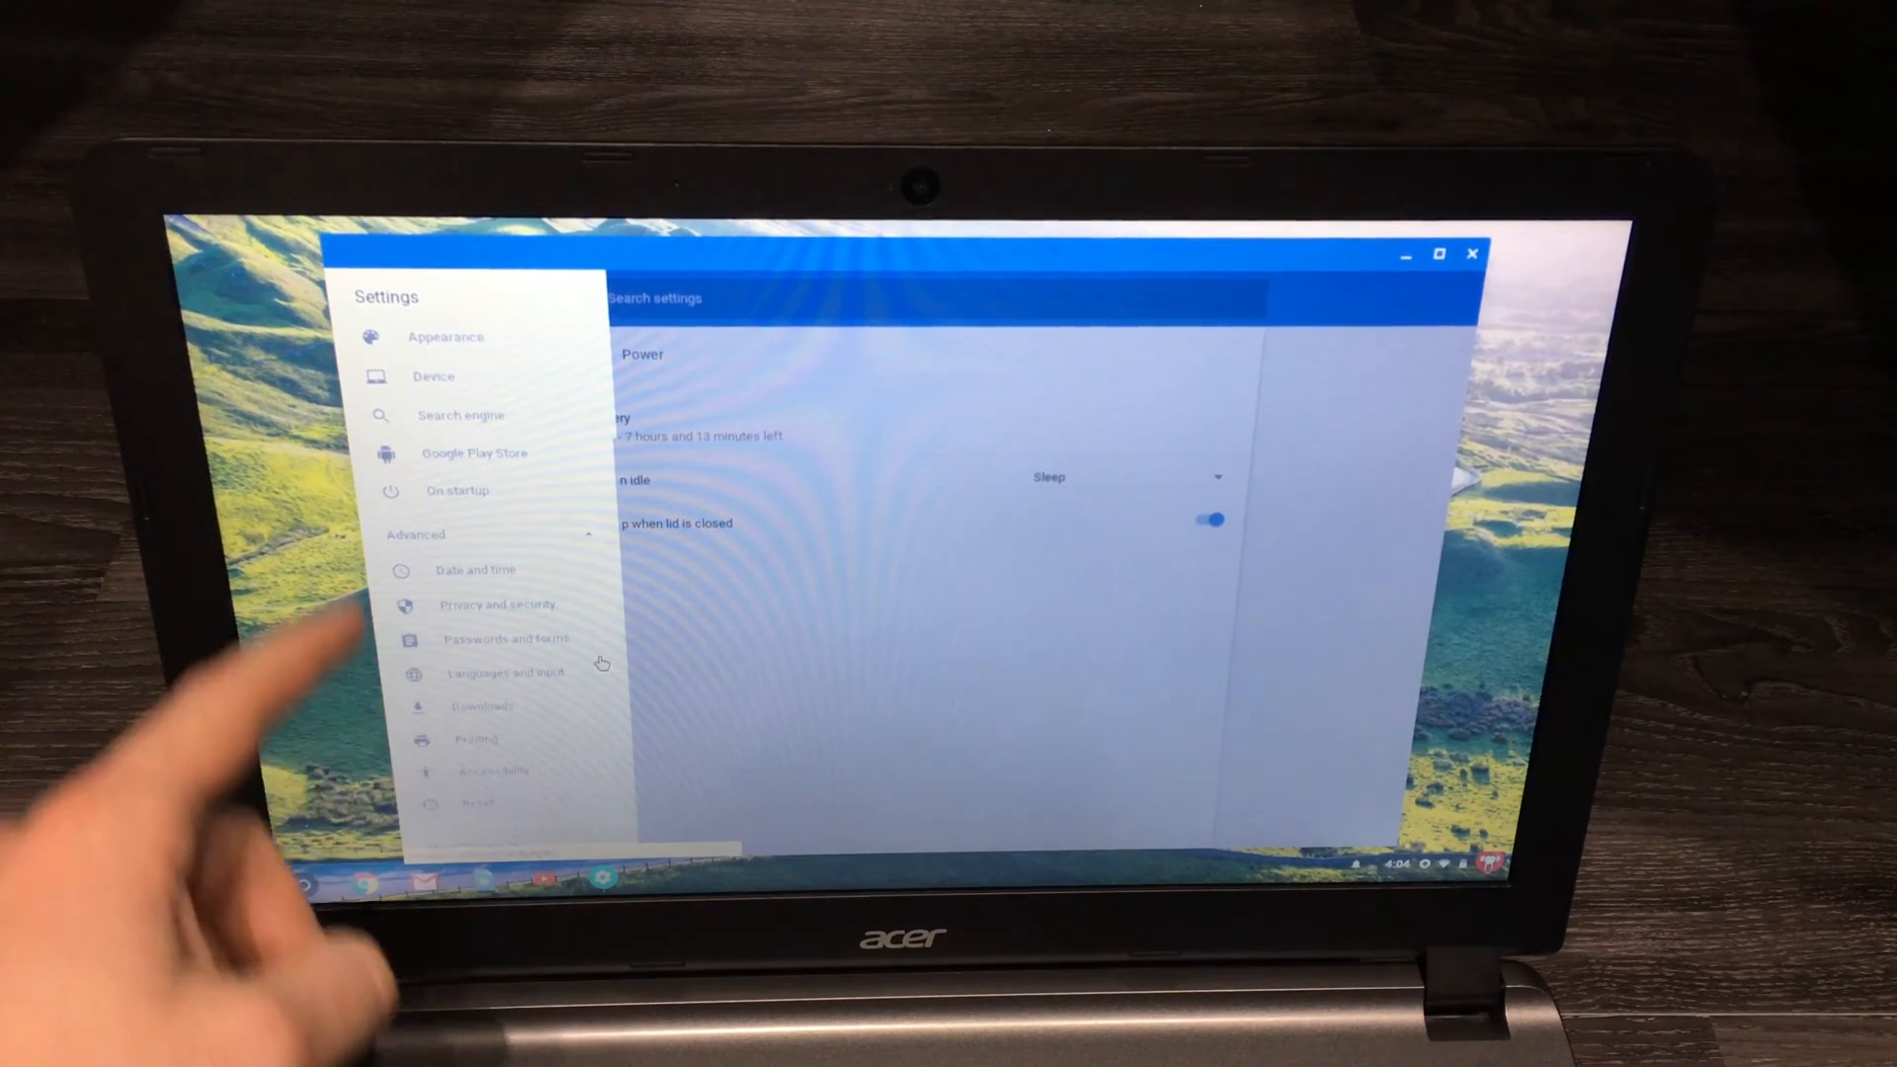